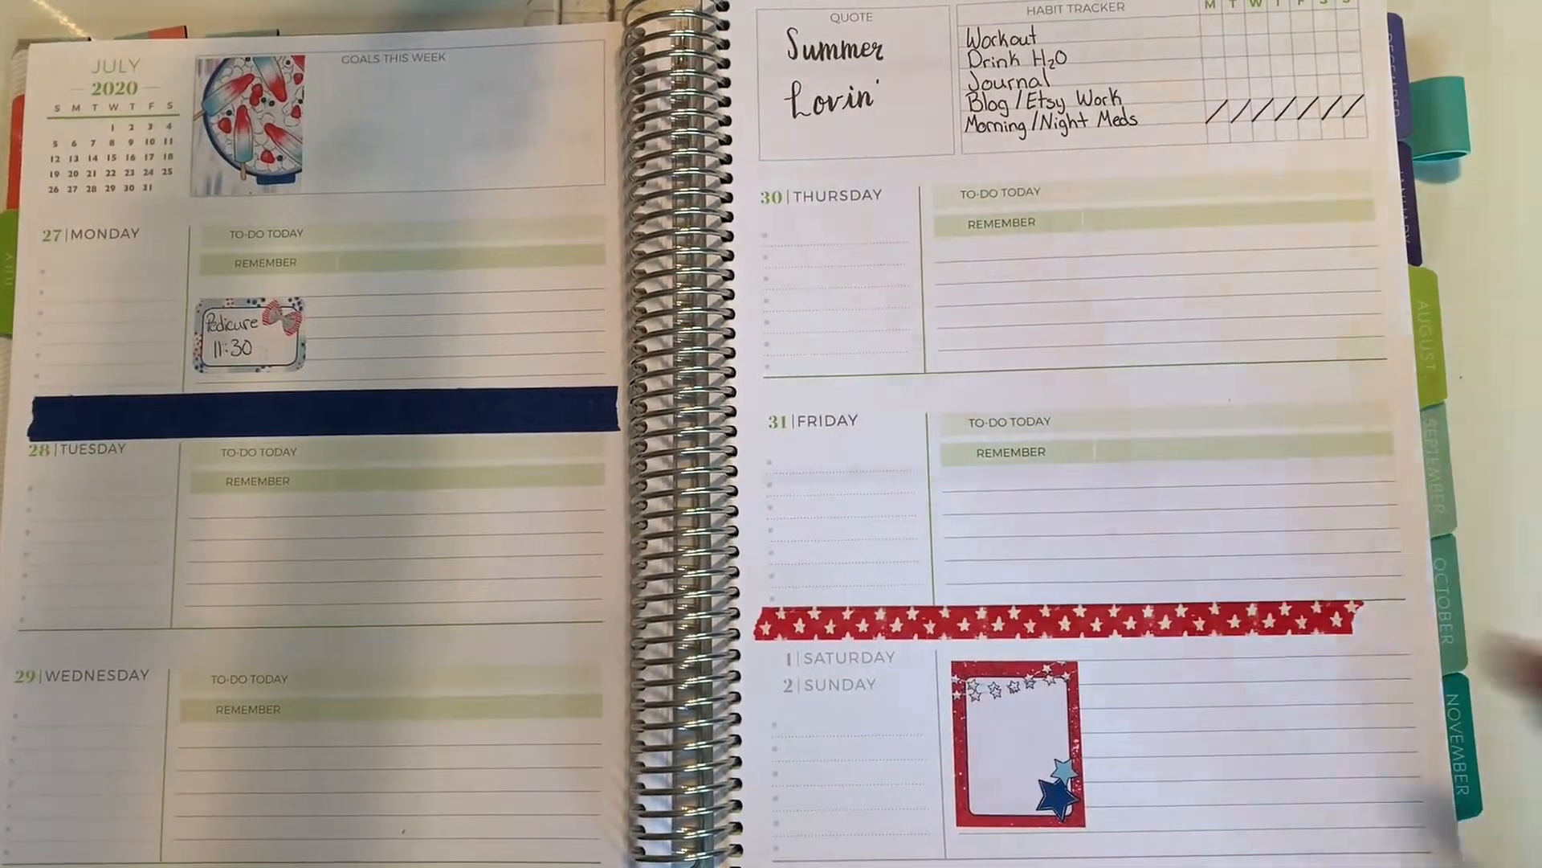
{"action": "mouse_move", "coordinate": [1081, 541]}
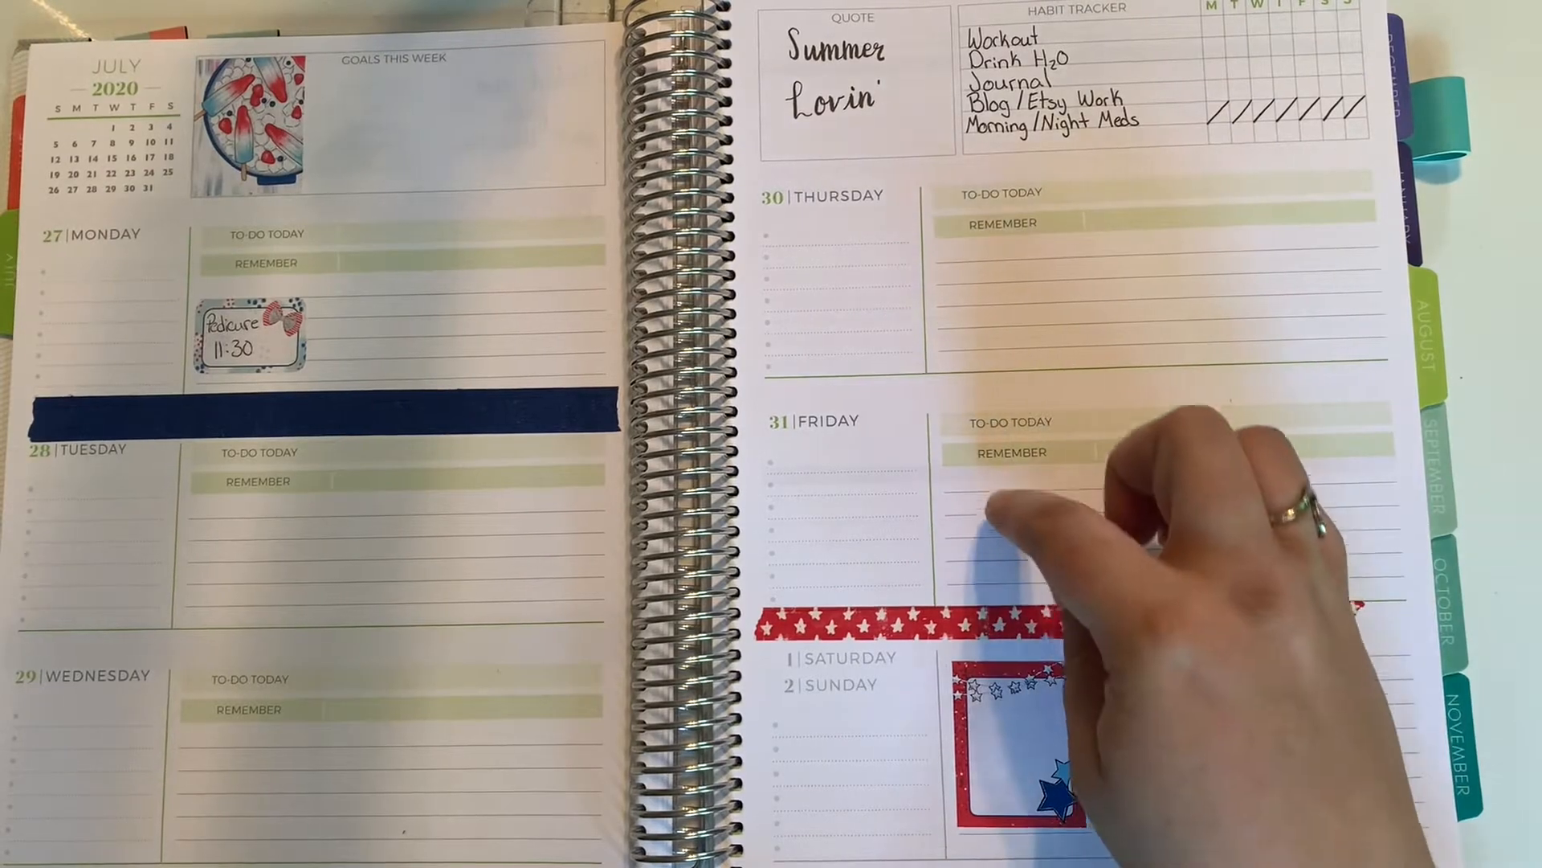